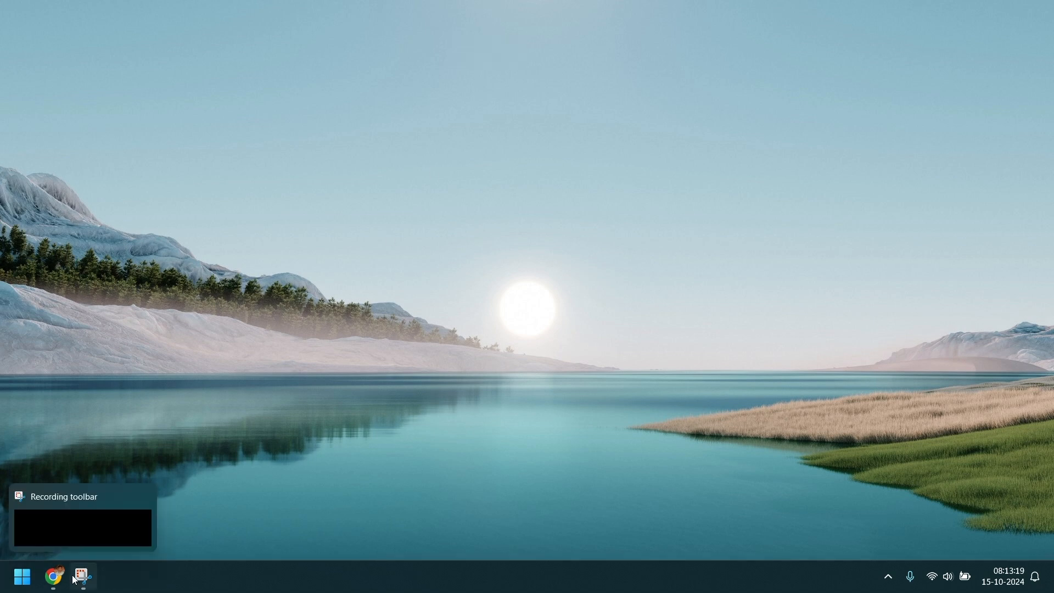
# Step: Launch Google Chrome from the taskbar to a new tab page
pyautogui.click(53, 576)
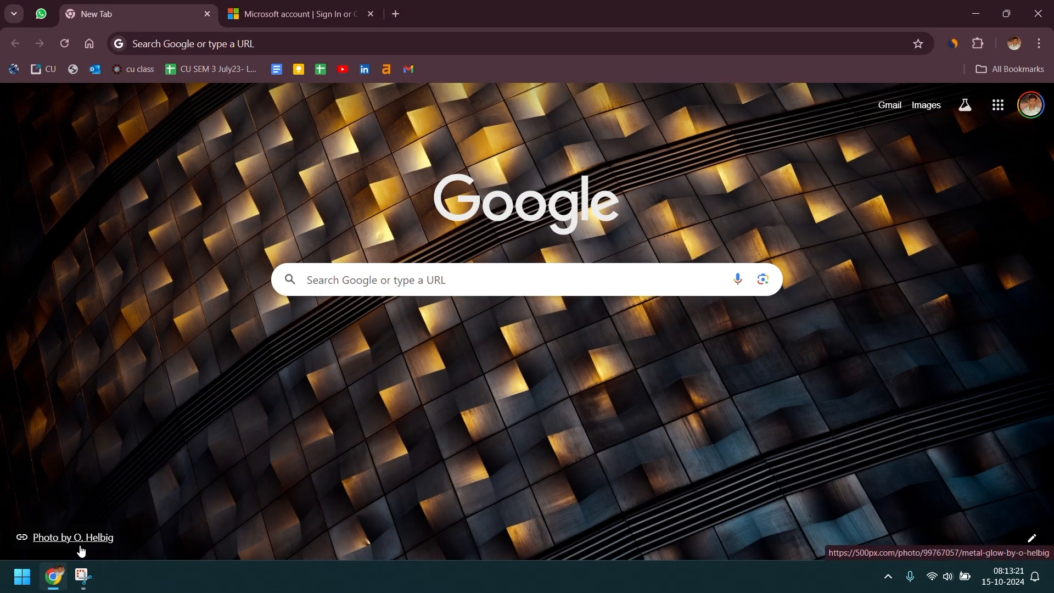
pyautogui.moveTo(295, 13)
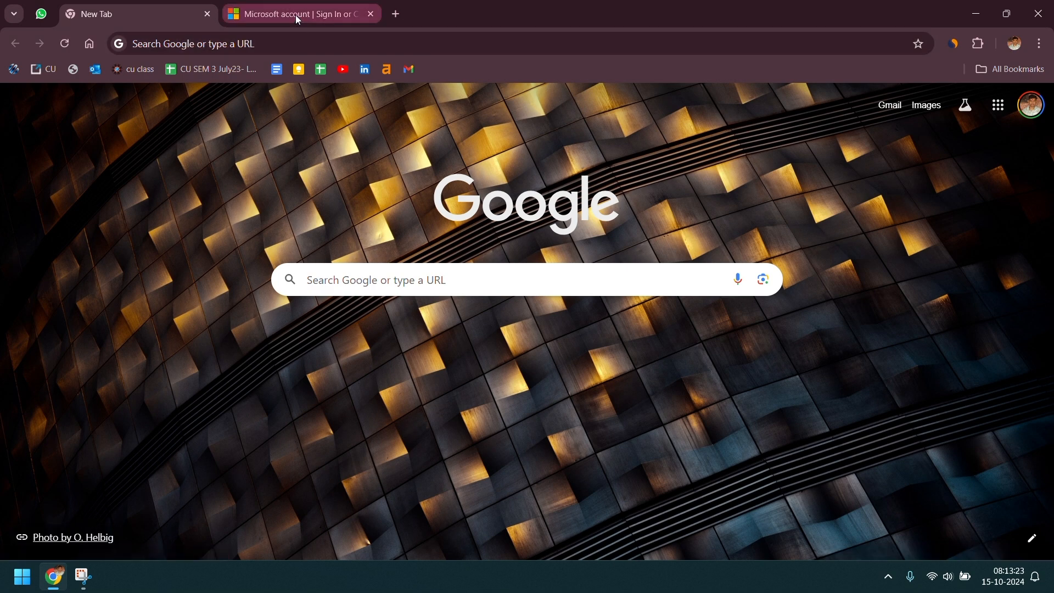
# Step: Switch to the 'Microsoft account | Sign In' browser tab
pyautogui.click(301, 13)
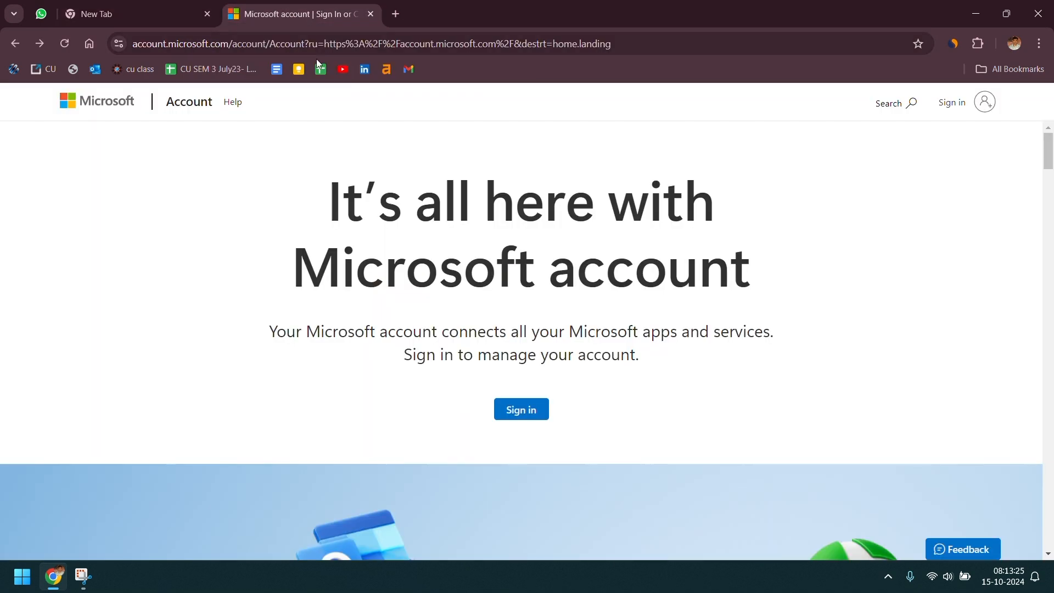
pyautogui.moveTo(307, 223)
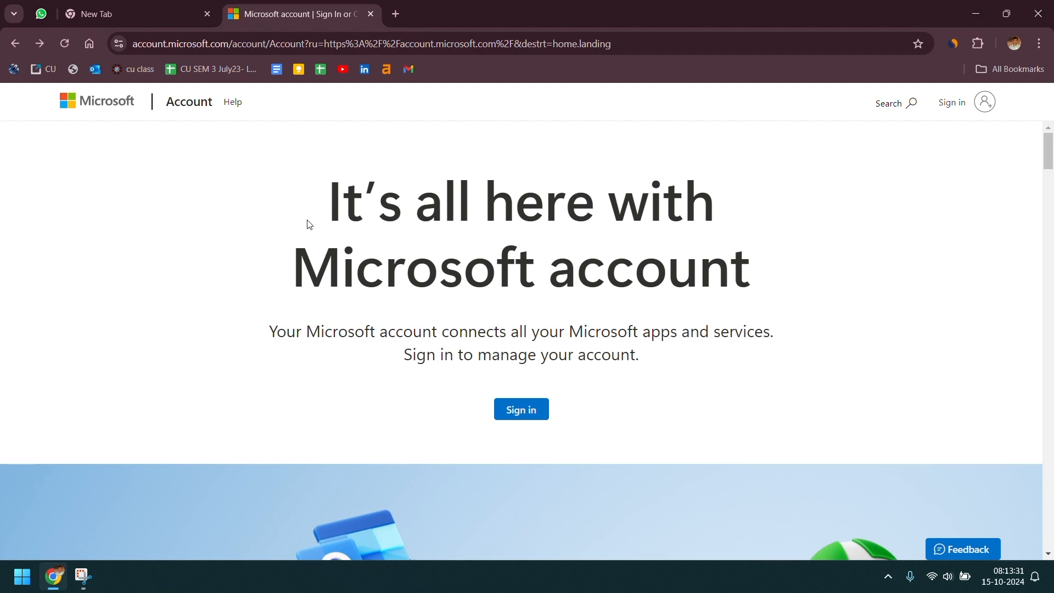
pyautogui.moveTo(310, 247)
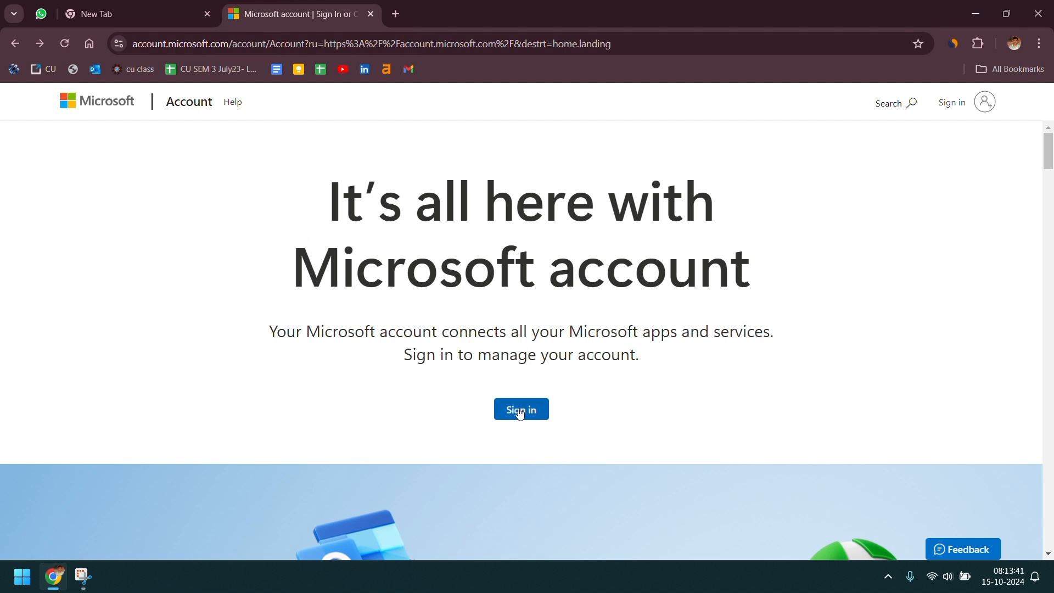
# Step: Sign in to the Microsoft account with the saved account and its password
pyautogui.click(520, 410)
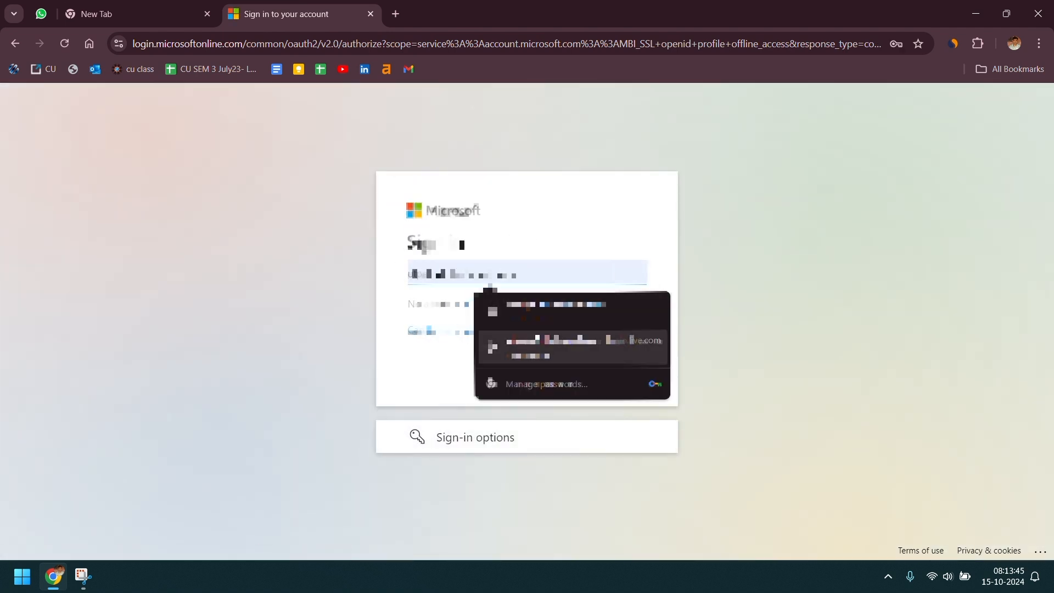
pyautogui.click(571, 339)
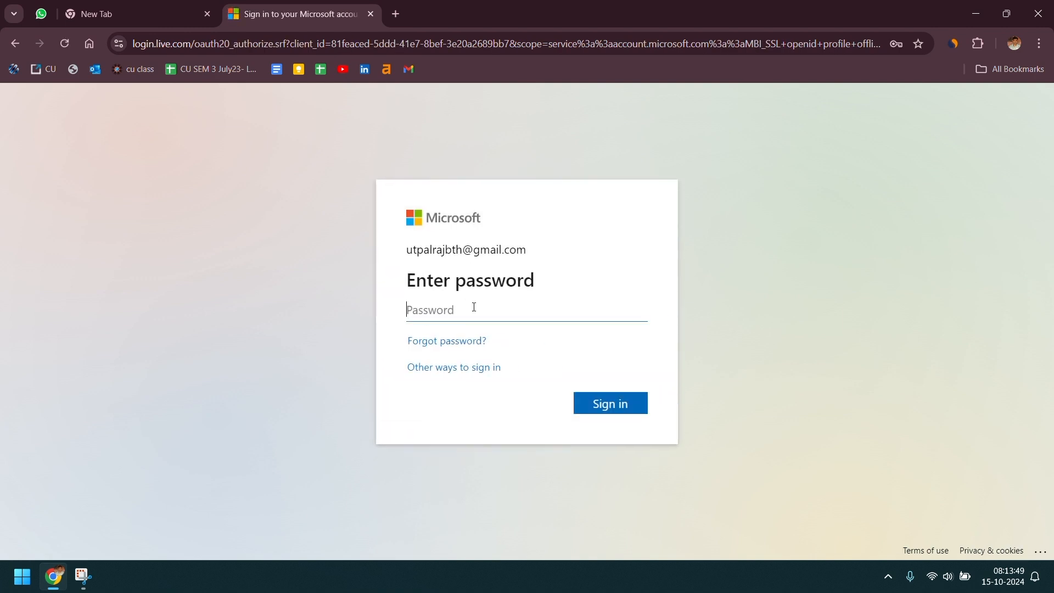
pyautogui.write('password')
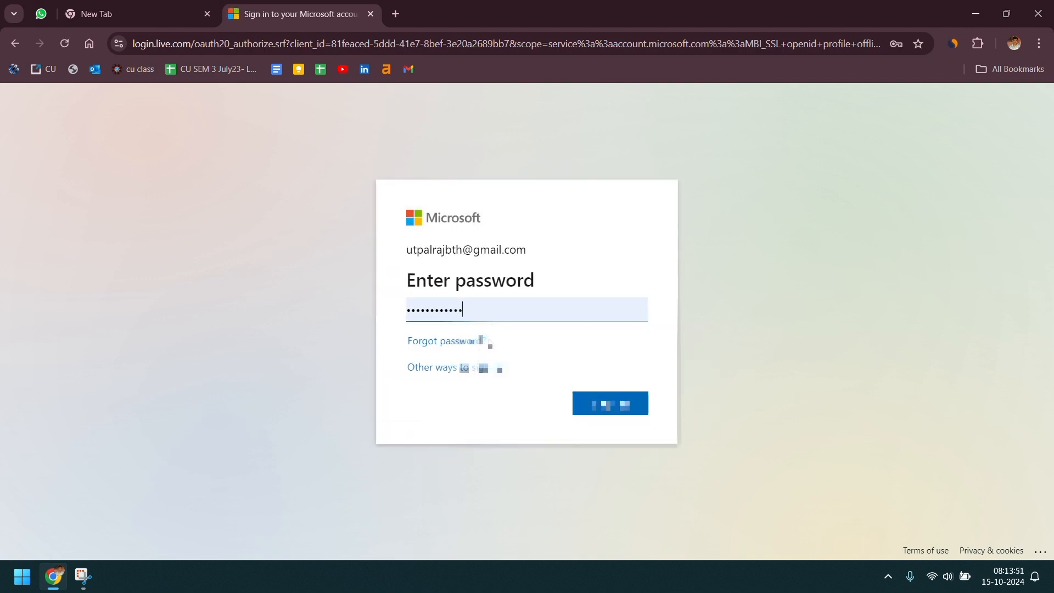
pyautogui.click(609, 403)
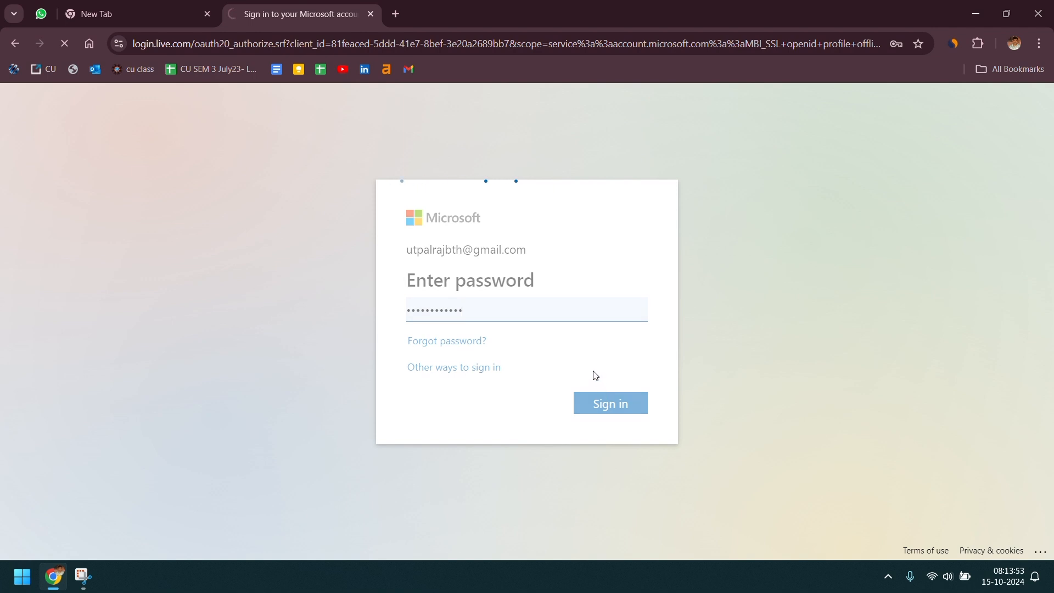
pyautogui.click(608, 403)
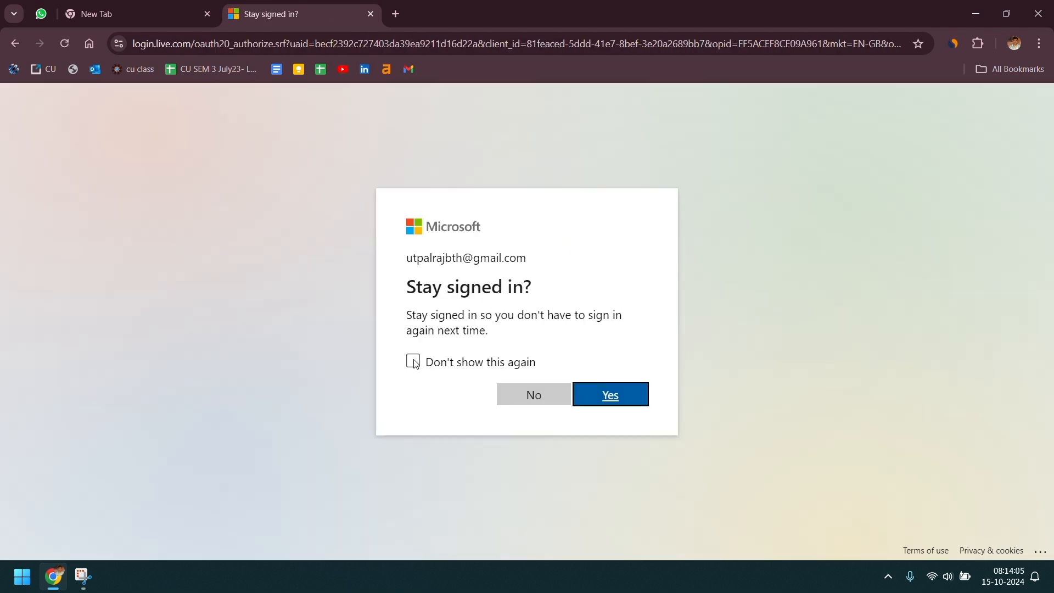
# Step: Stay signed in with 'Don't show this again' ticked, reaching the account home page
pyautogui.click(413, 361)
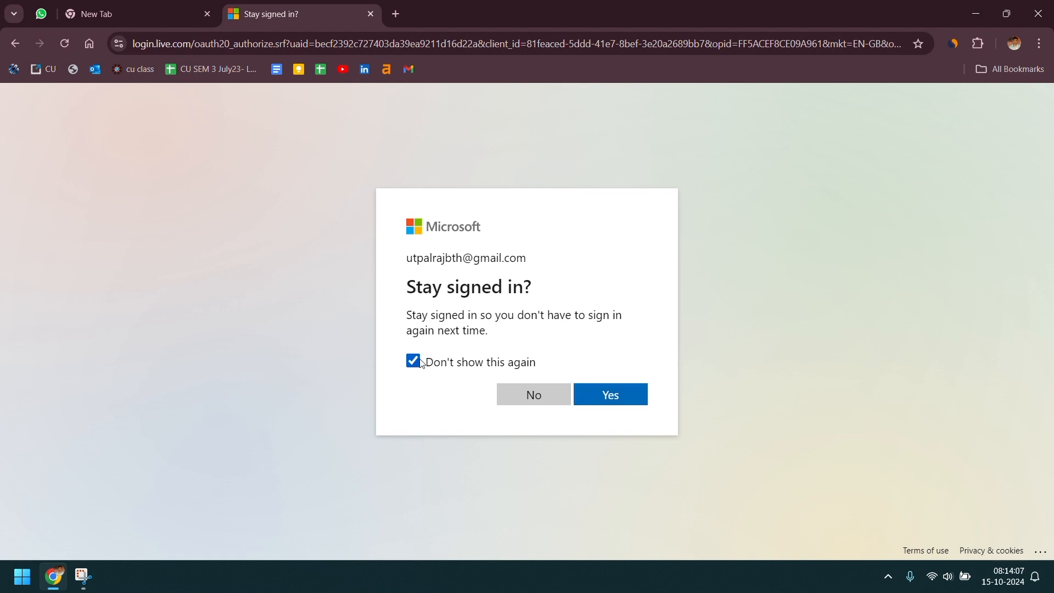
pyautogui.click(609, 395)
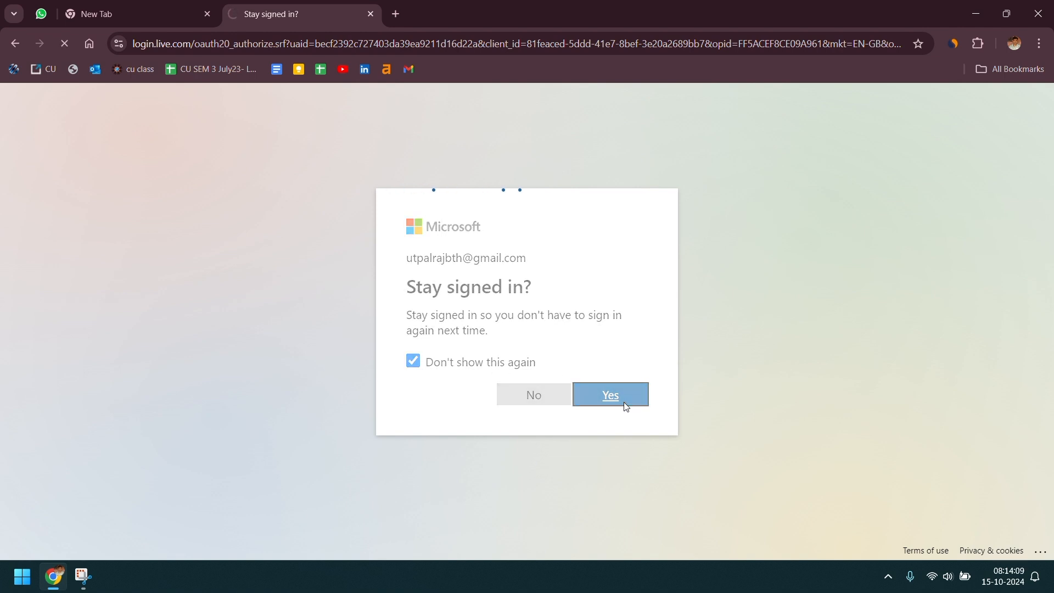
pyautogui.click(609, 394)
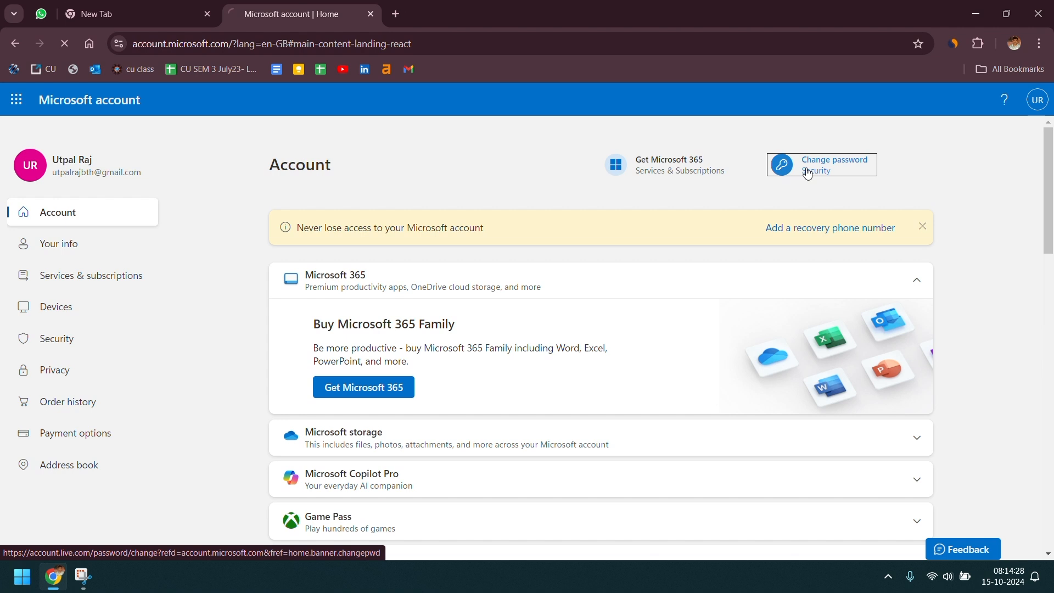
# Step: Fill the change-password form with current and new passwords and save it
pyautogui.click(833, 160)
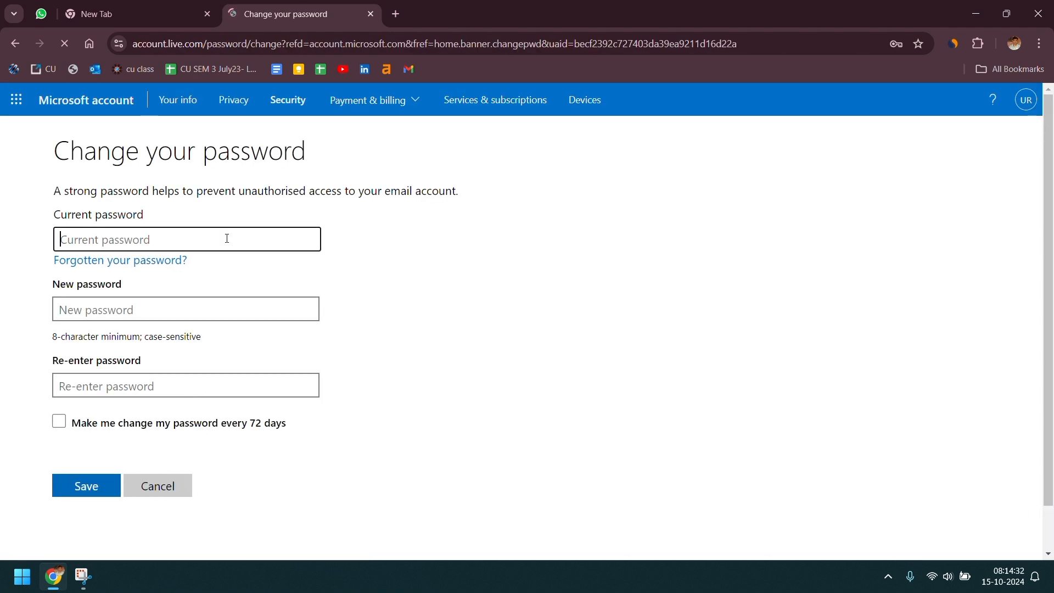
pyautogui.click(187, 309)
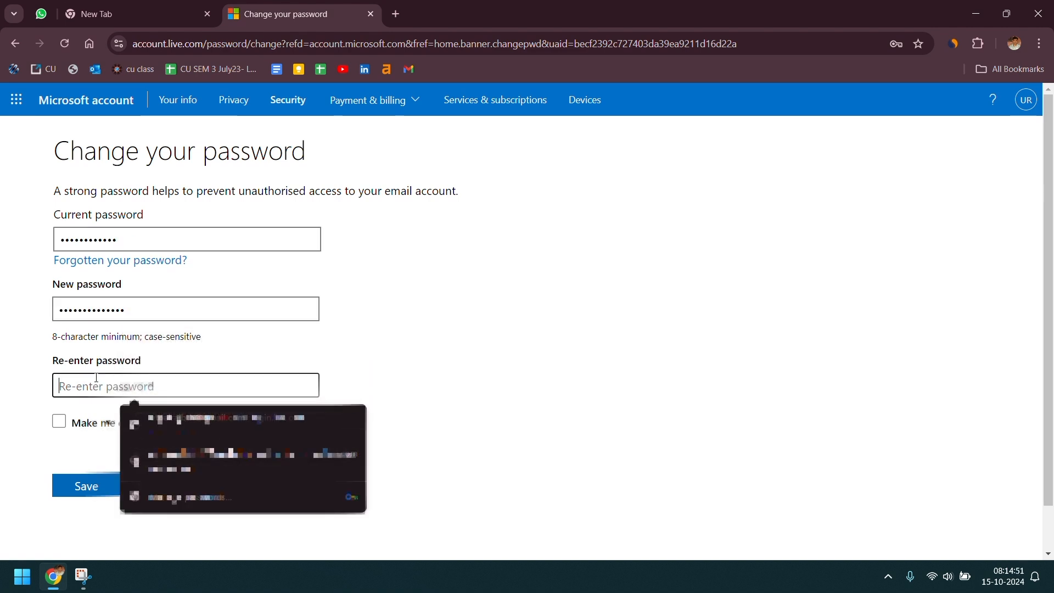
pyautogui.write('•••')
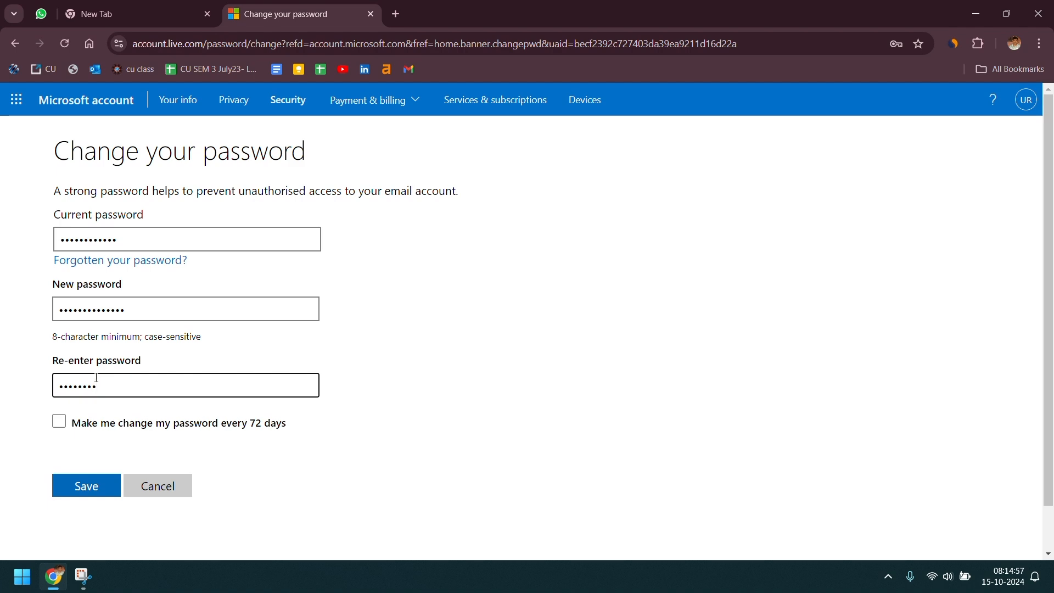
pyautogui.click(85, 485)
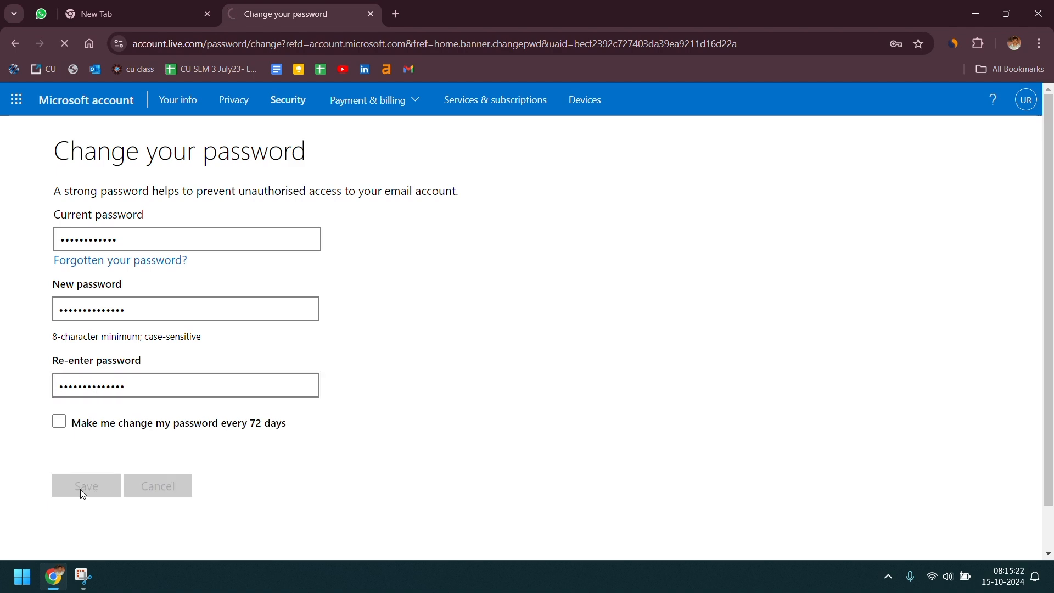
# Step: Confirm the save so the Security page shows password last updated 15/10/2024
pyautogui.click(86, 485)
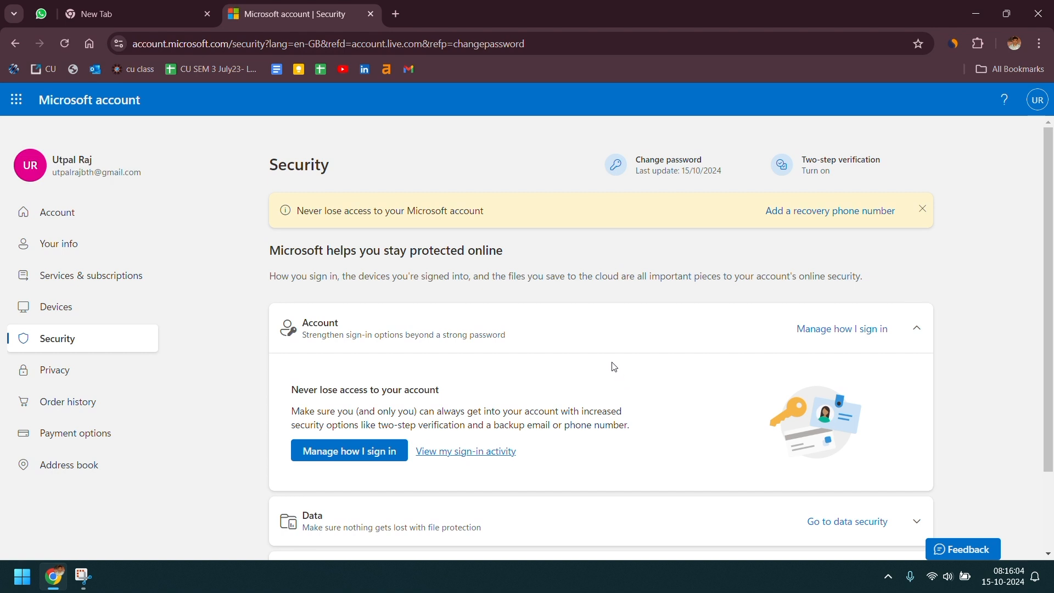
pyautogui.moveTo(472, 139)
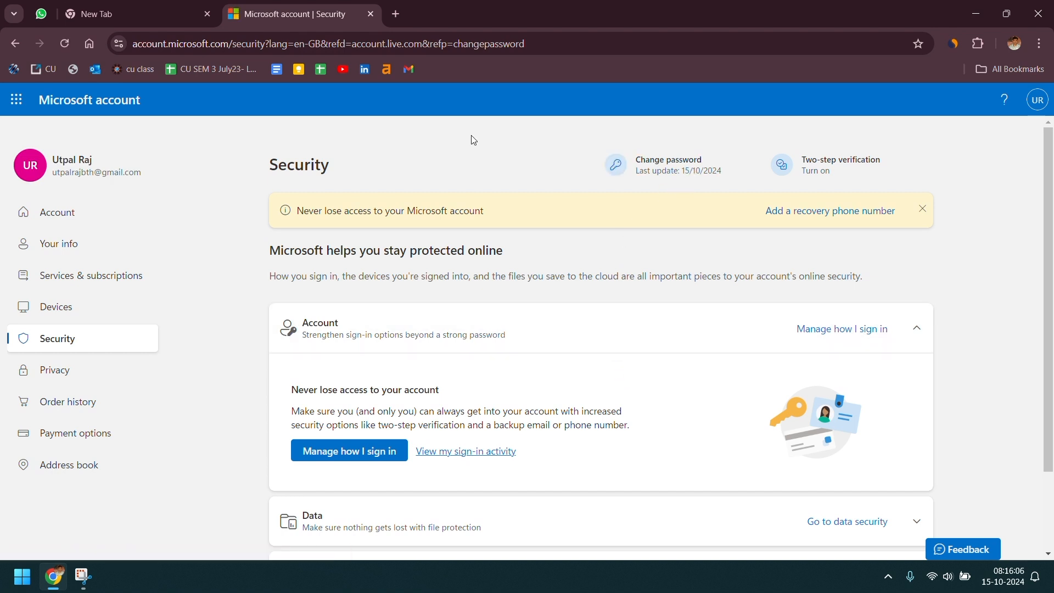
pyautogui.moveTo(462, 29)
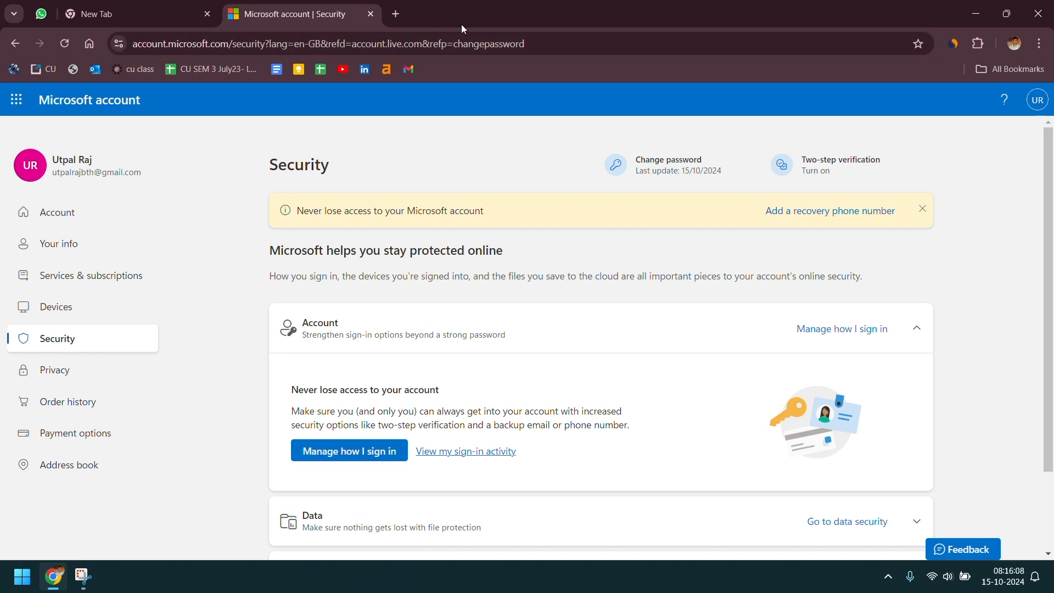
pyautogui.moveTo(422, 120)
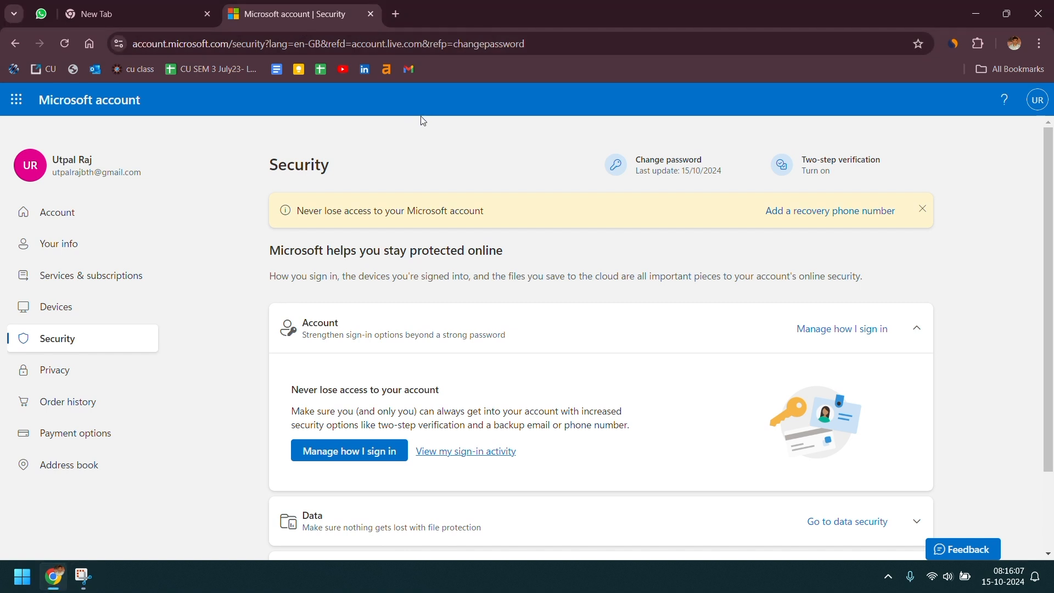